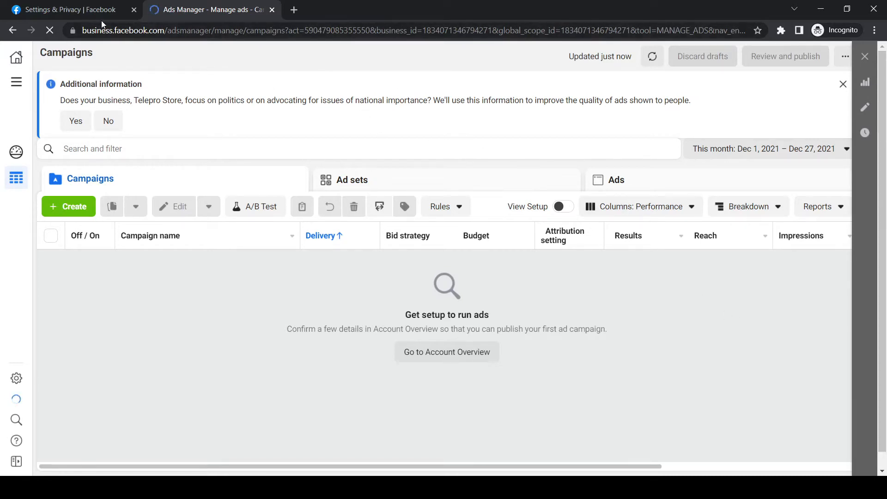
pyautogui.moveTo(17, 82)
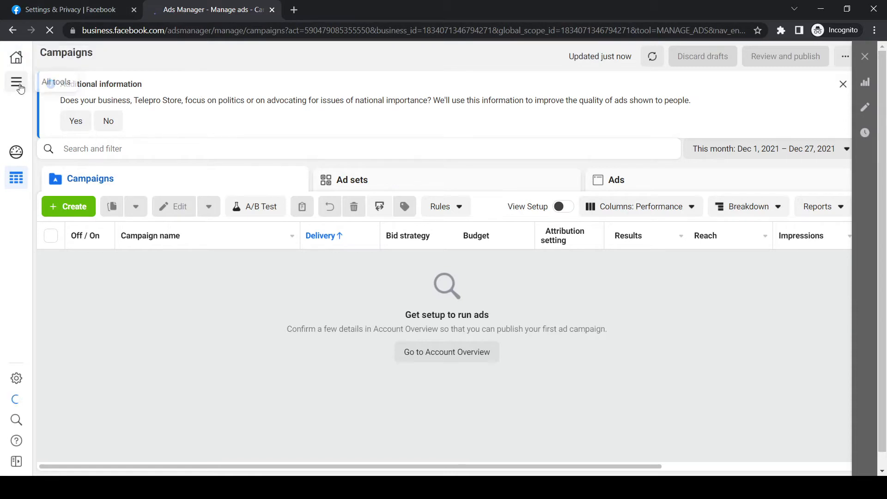
# - Open Events Manager from the All tools menu in Ads Manager
pyautogui.click(16, 82)
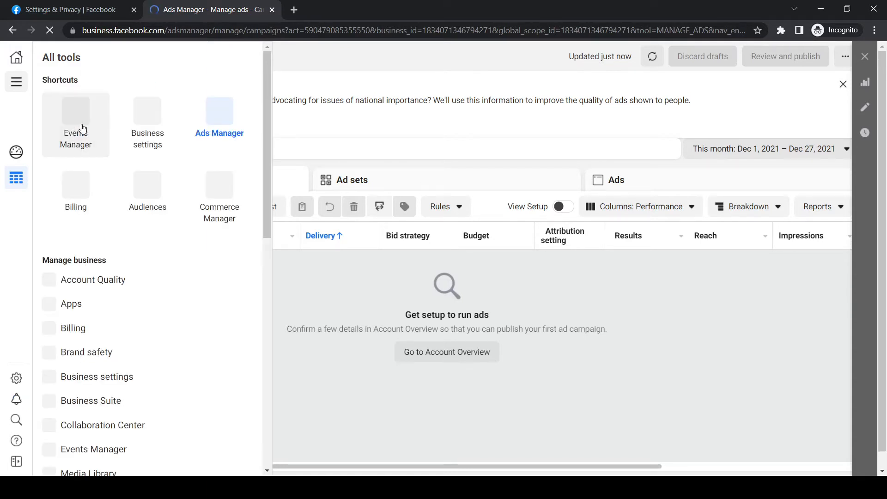
pyautogui.click(75, 124)
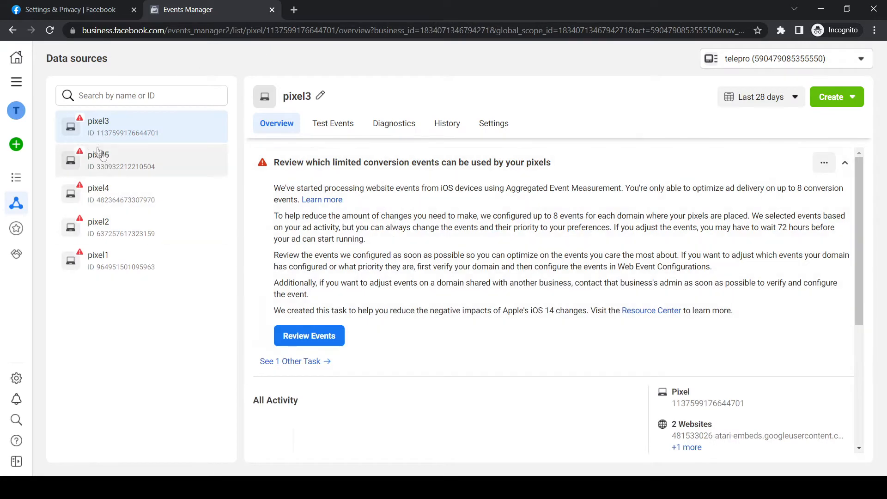
# - Start connecting a new Web data source from the Events Manager menu
pyautogui.click(17, 81)
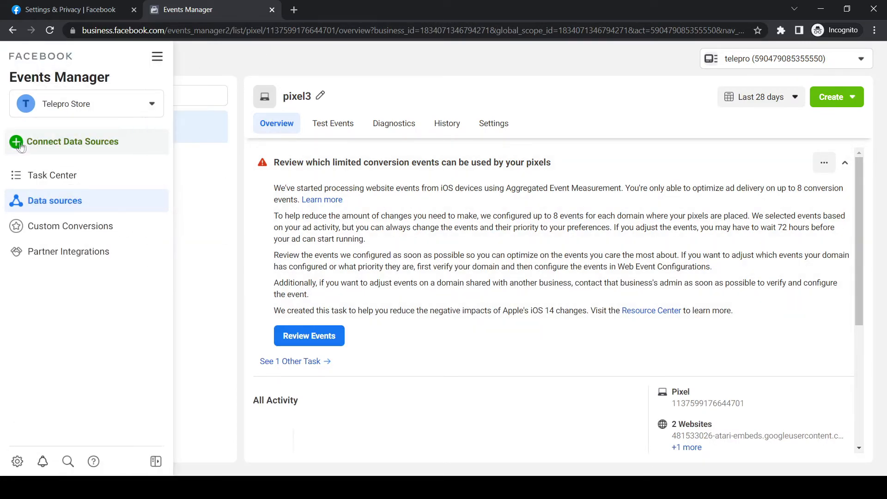
pyautogui.click(73, 141)
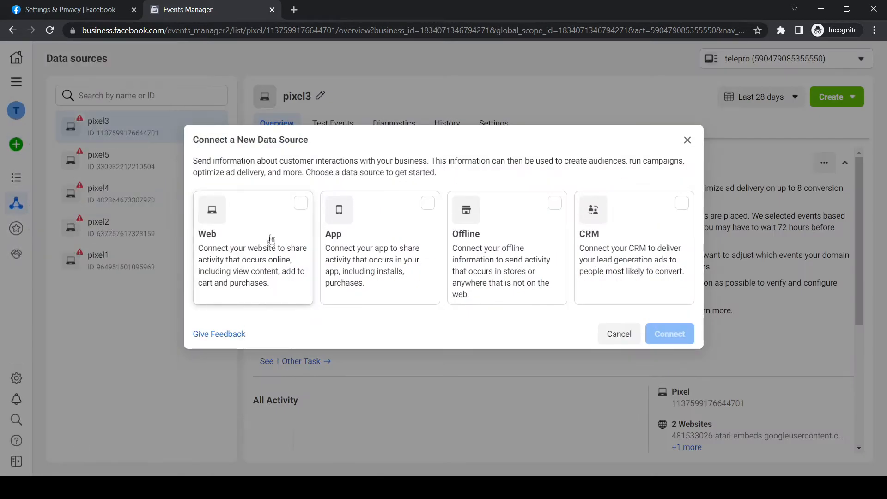
pyautogui.click(670, 334)
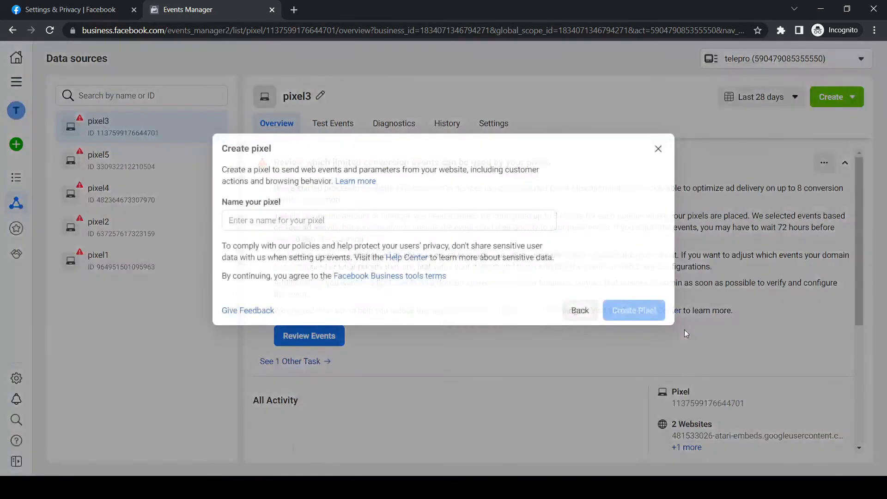
# - Name the pixel 'pixel6' and create it
pyautogui.click(389, 220)
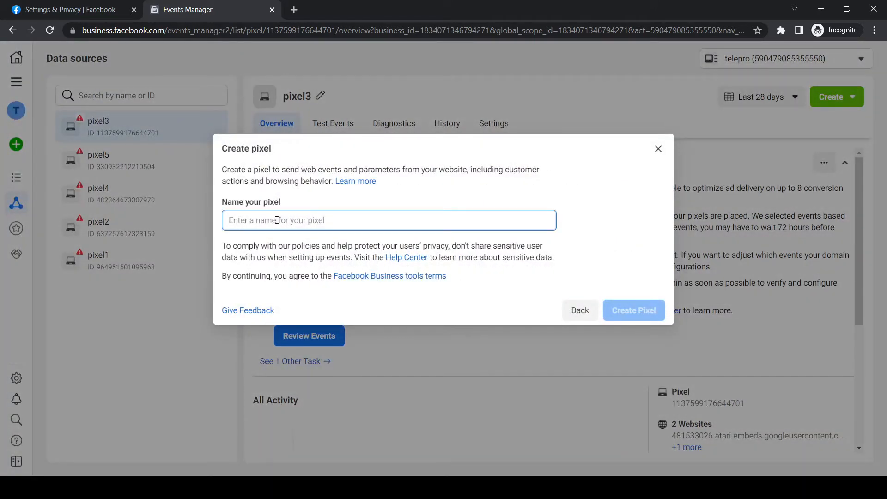
pyautogui.write('pixel')
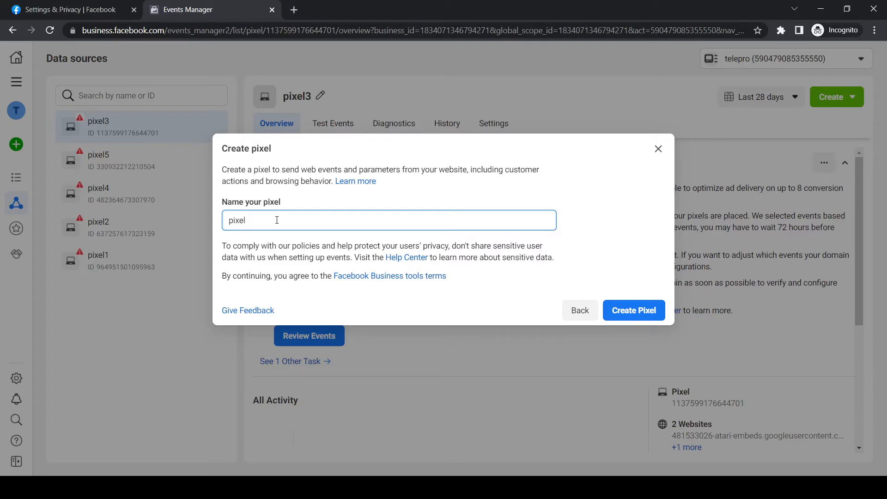
pyautogui.write('6')
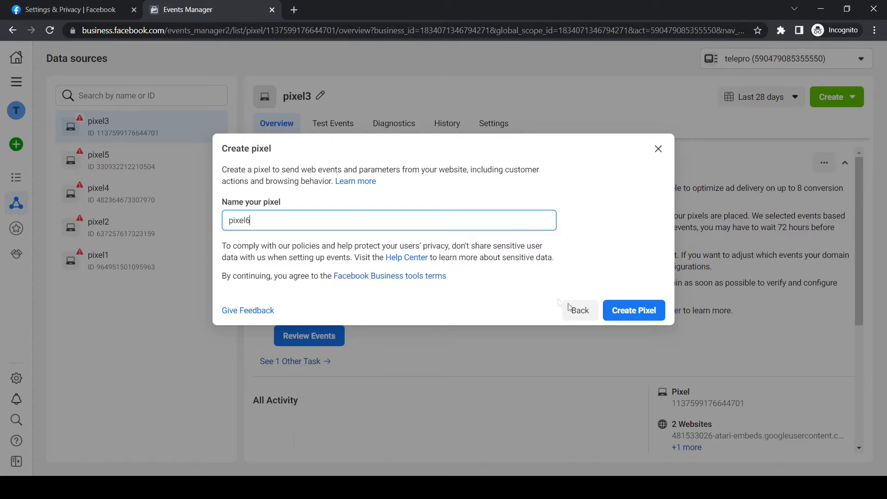
pyautogui.click(634, 311)
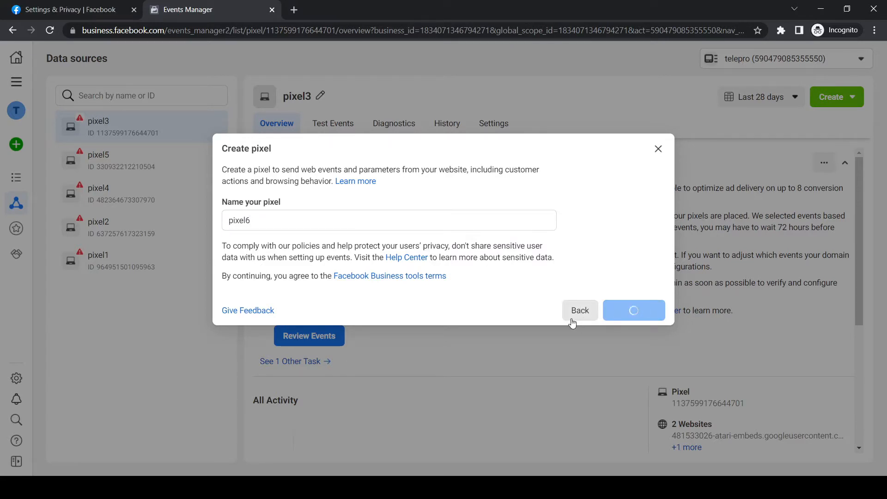
pyautogui.click(634, 310)
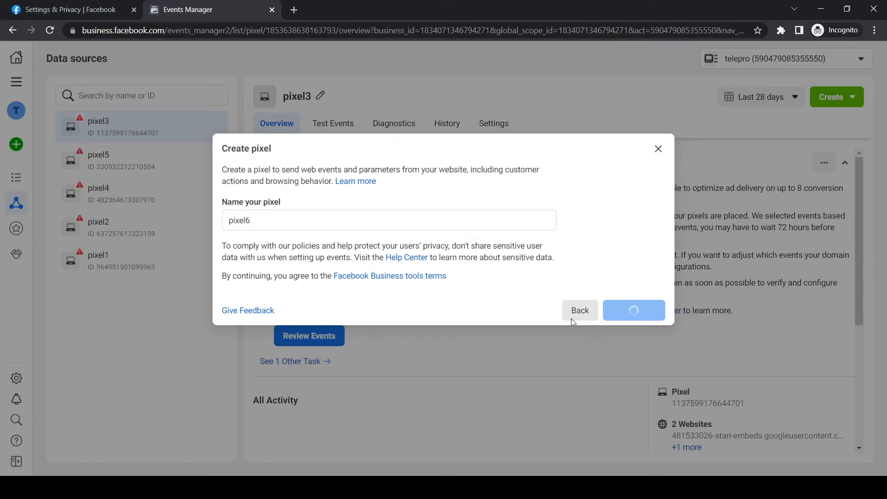
pyautogui.click(633, 310)
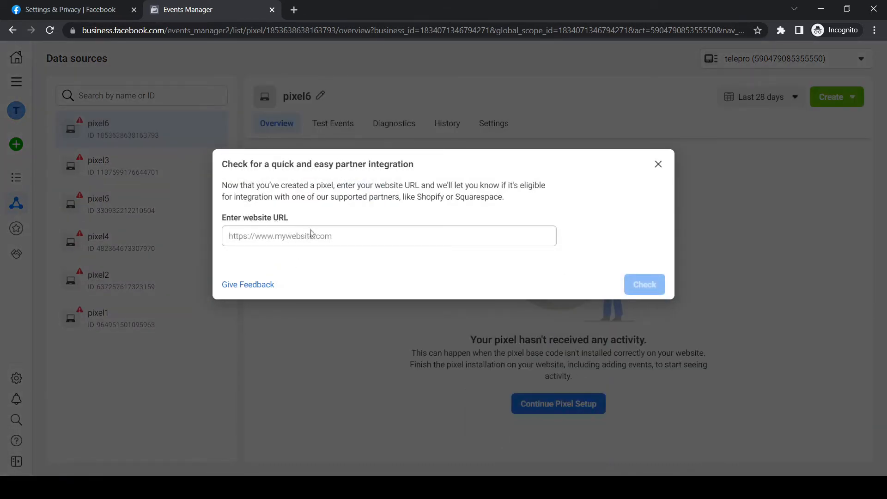
# - Check love-baby.gk, connect it using Pixel only, and choose manual code installation
pyautogui.write('love-baby.gk')
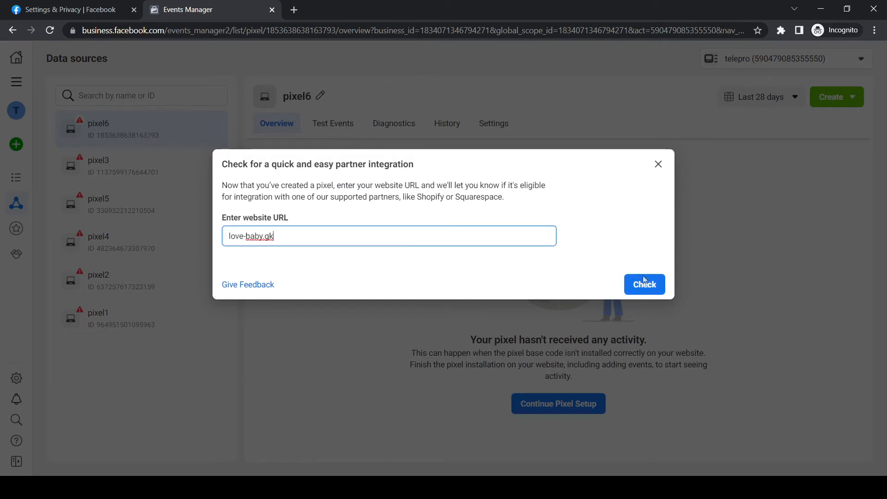
pyautogui.click(644, 284)
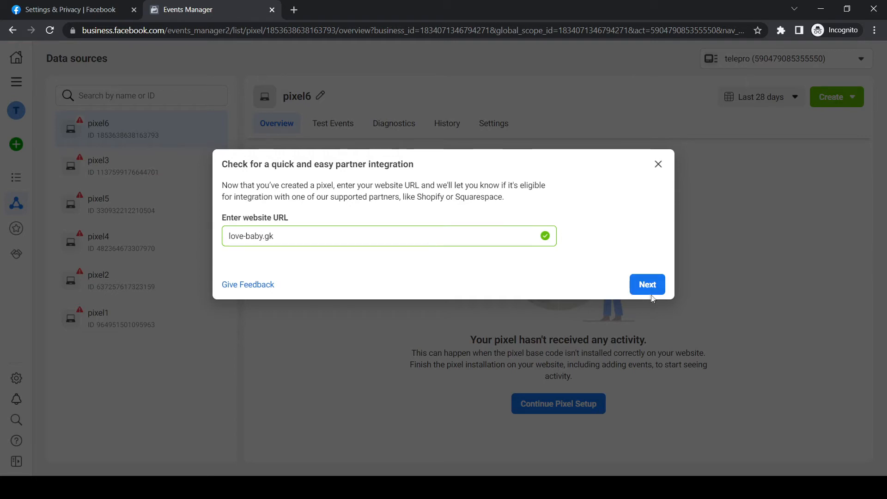
pyautogui.click(647, 284)
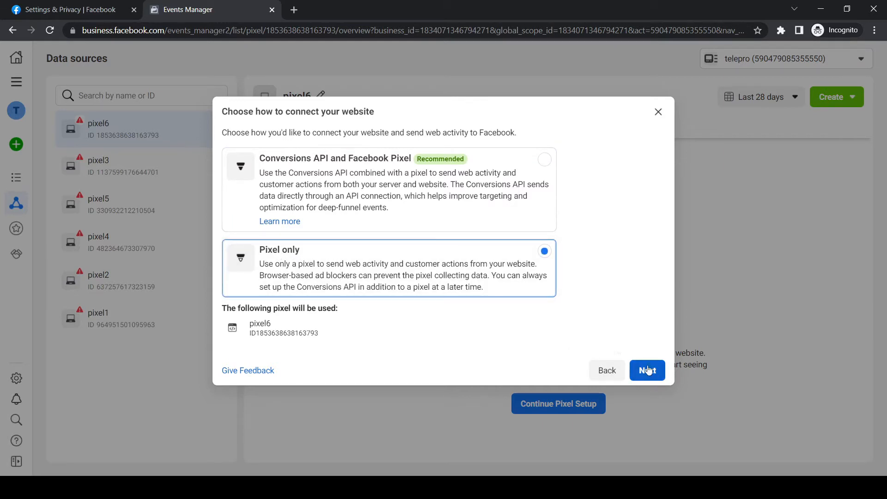
pyautogui.click(647, 370)
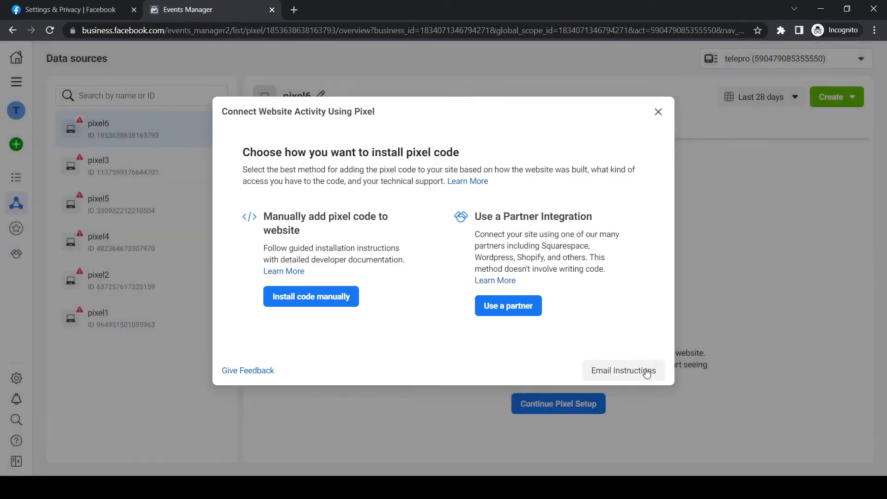
pyautogui.moveTo(314, 228)
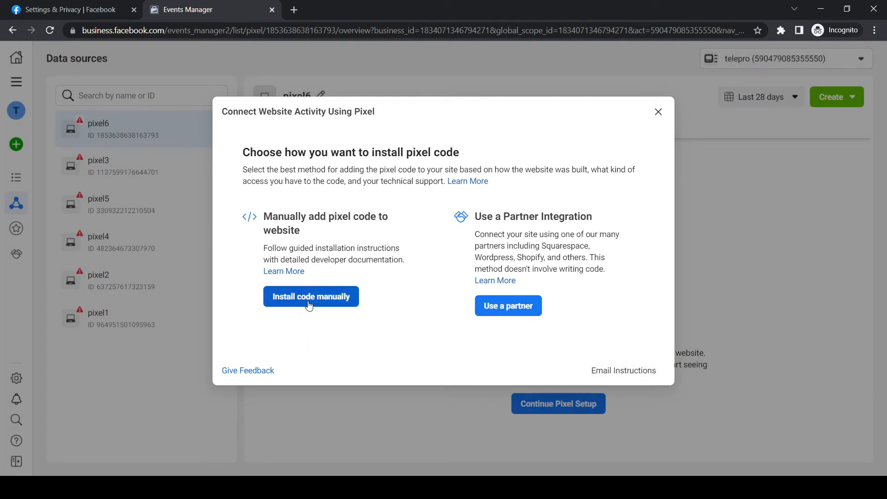
pyautogui.click(311, 295)
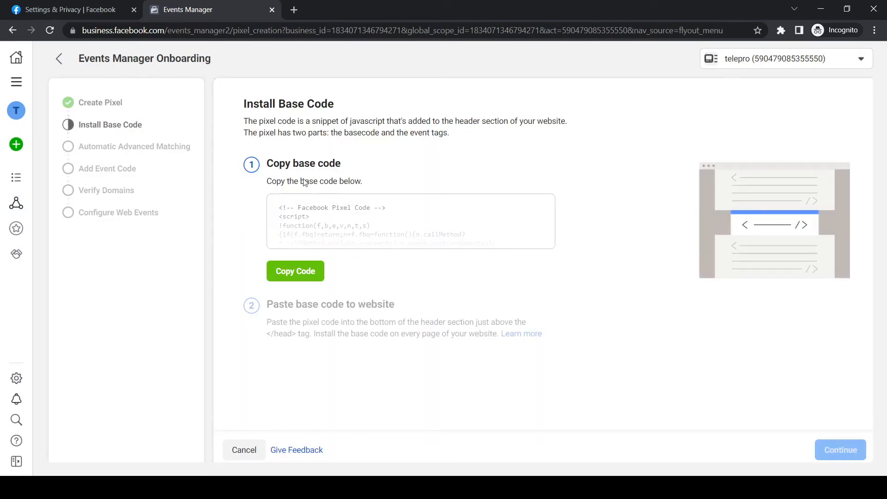
# - Copy pixel6's base code and continue to the Add Events step
pyautogui.click(294, 270)
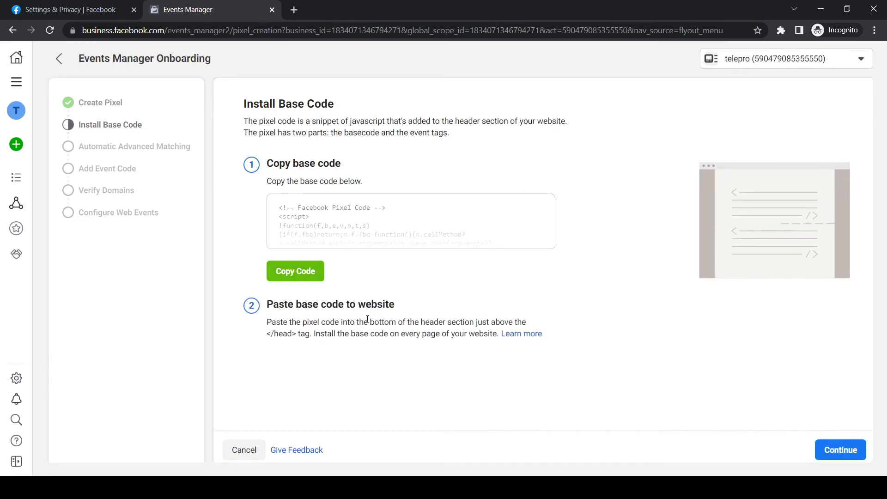
pyautogui.moveTo(521, 333)
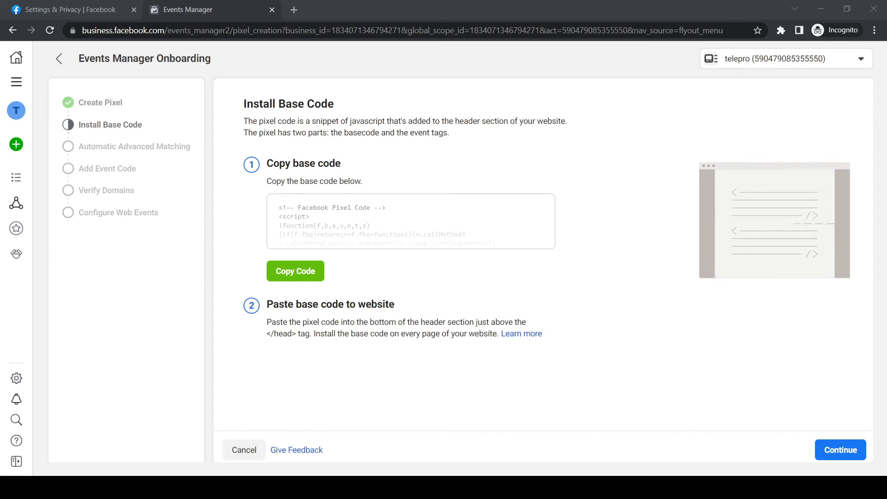
pyautogui.click(840, 450)
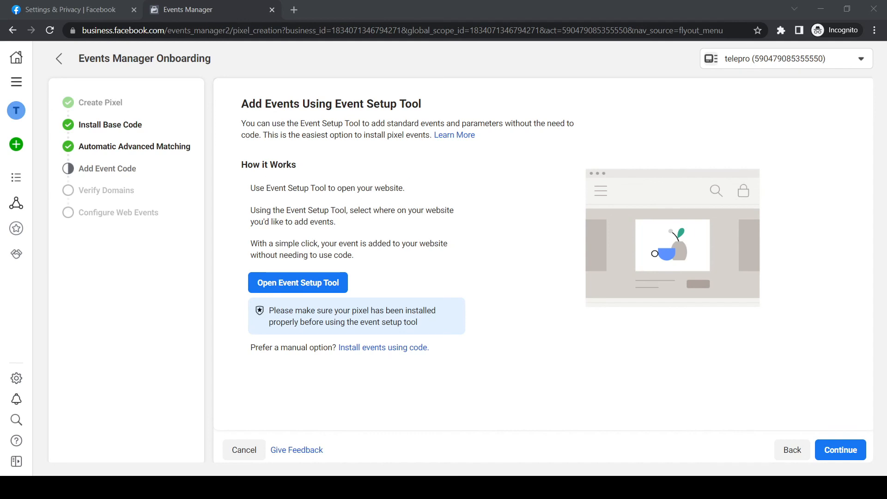